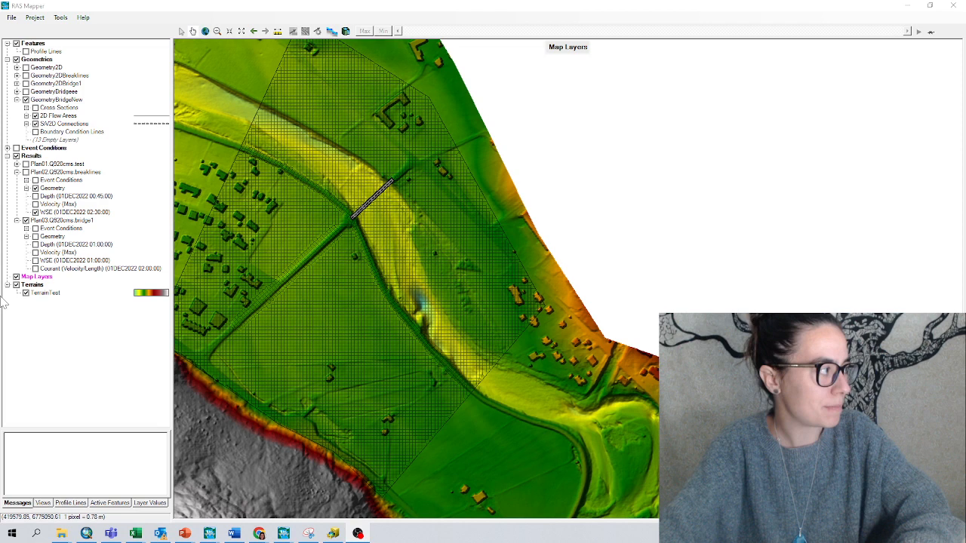
Step: Add Google Satellite from the GDAL WMS web imagery list as a map layer
right_click(36, 276)
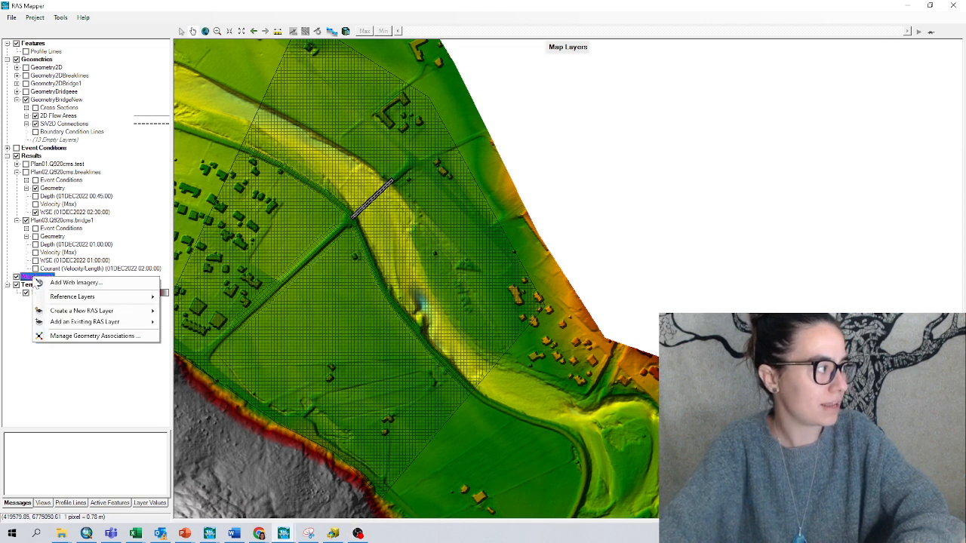
mouse_move(83, 321)
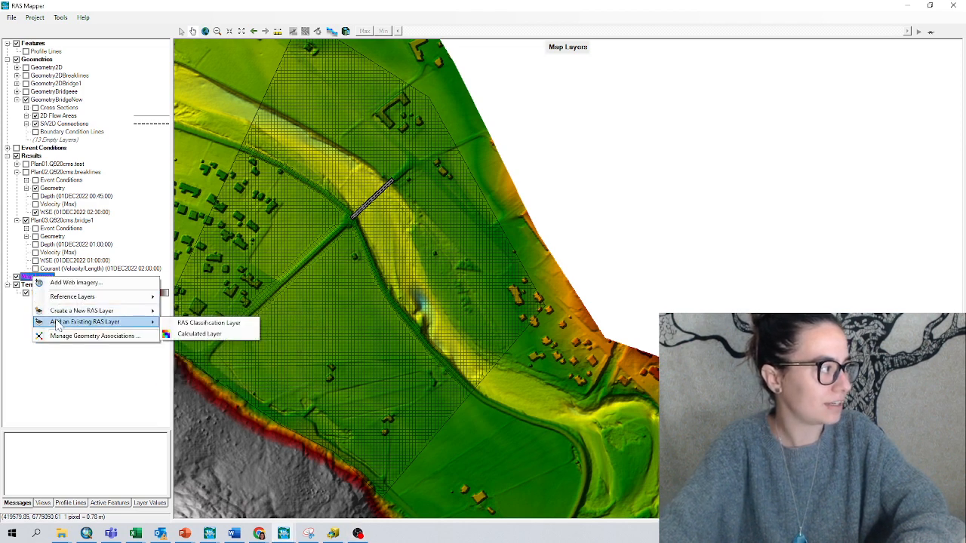
click(74, 282)
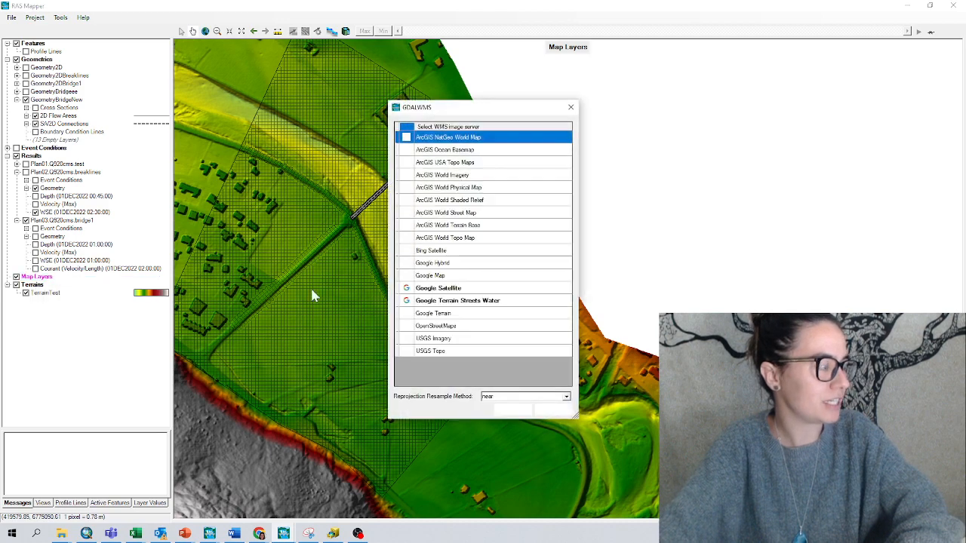
click(437, 288)
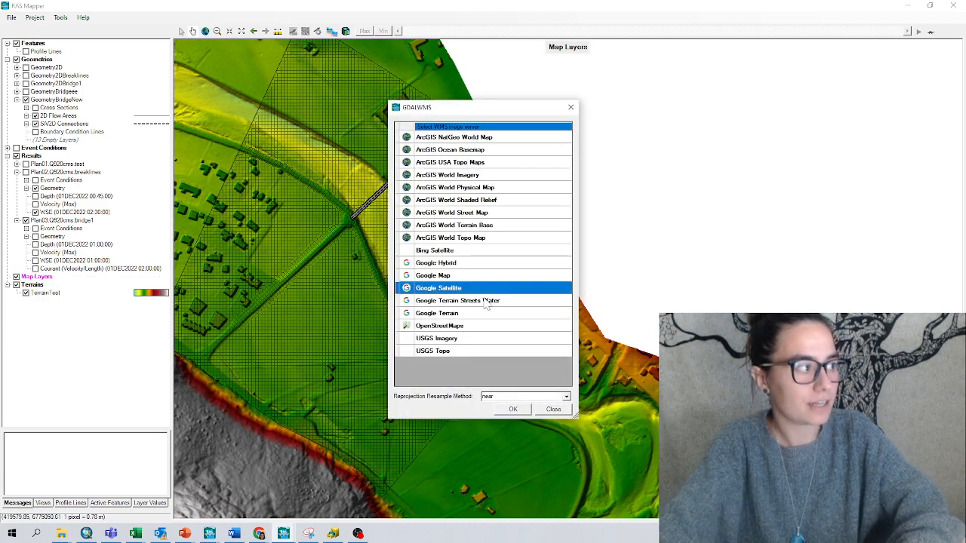
click(513, 409)
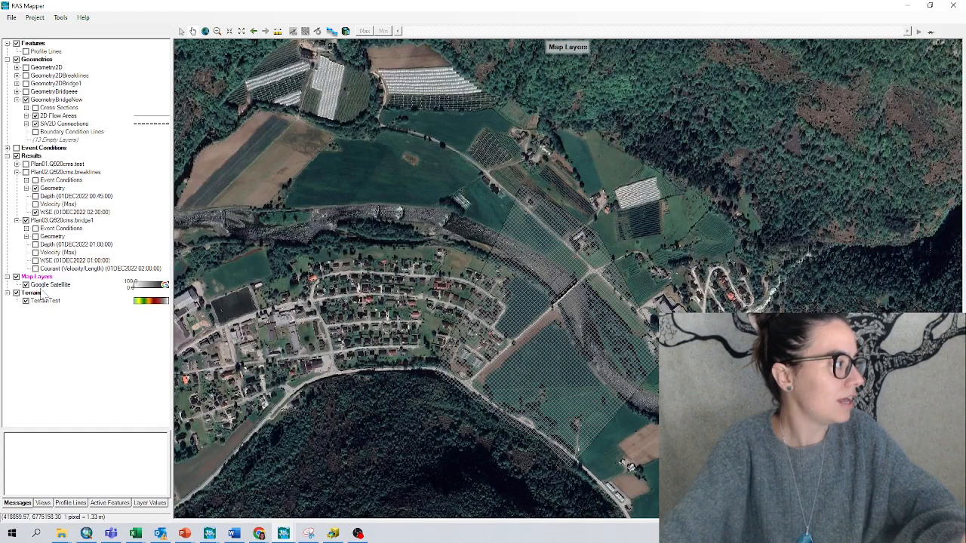
Step: Open the context menu of the Google Satellite layer
right_click(52, 285)
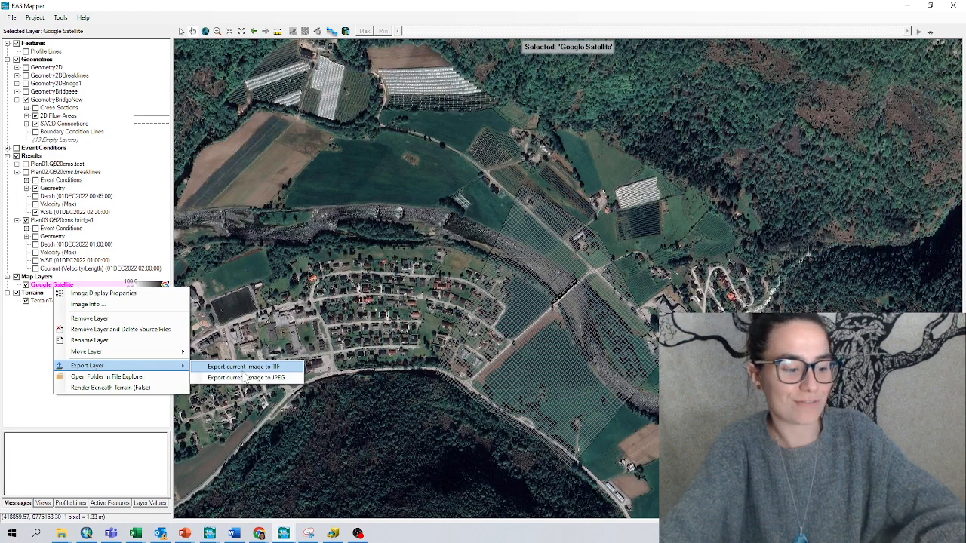
Step: Export the current Google Satellite image to TIF as 'Laerdal' in the Ortofoto folder
click(243, 366)
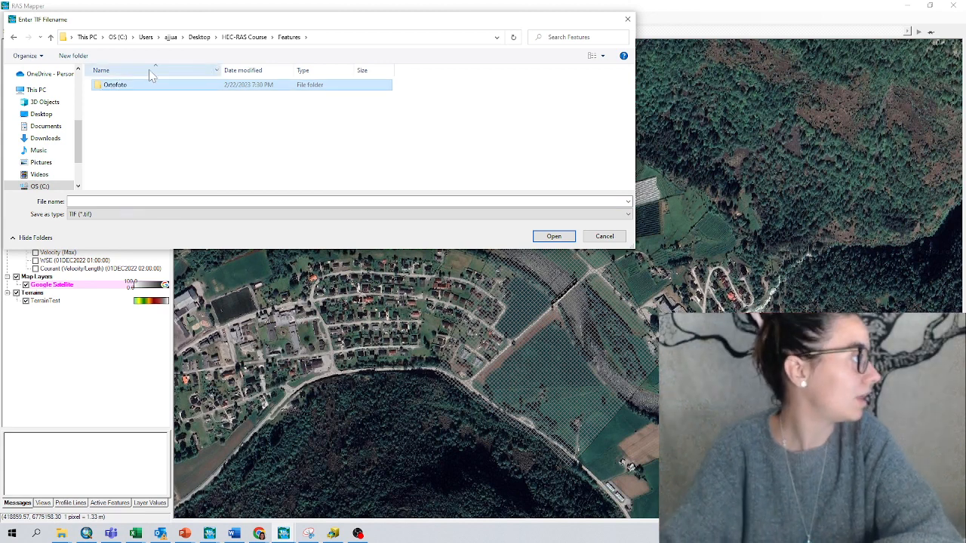
double_click(115, 85)
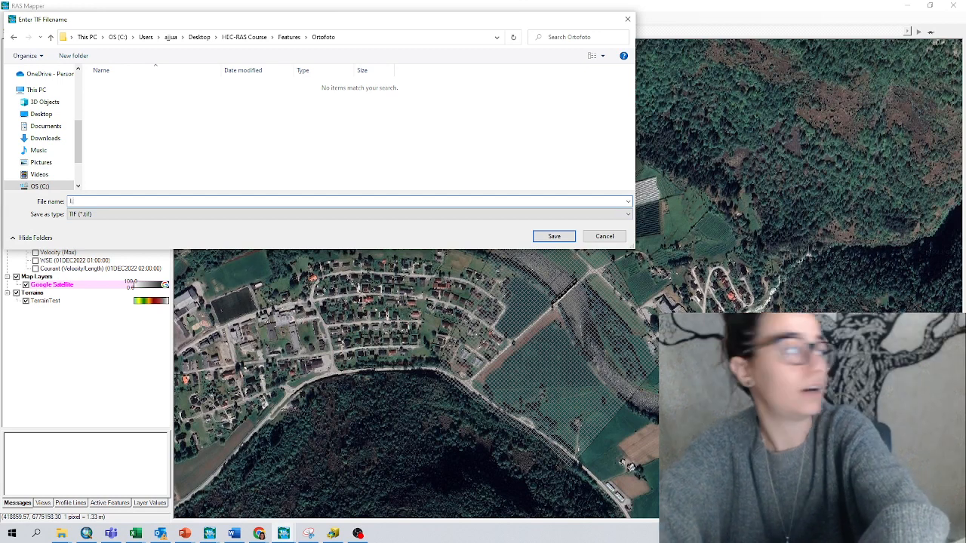
text(Laerdal)
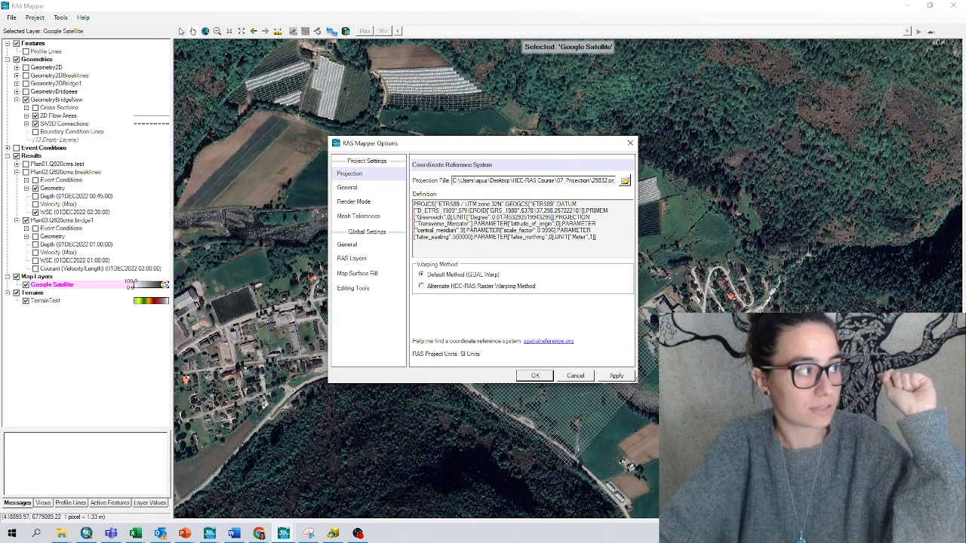
mouse_move(513, 378)
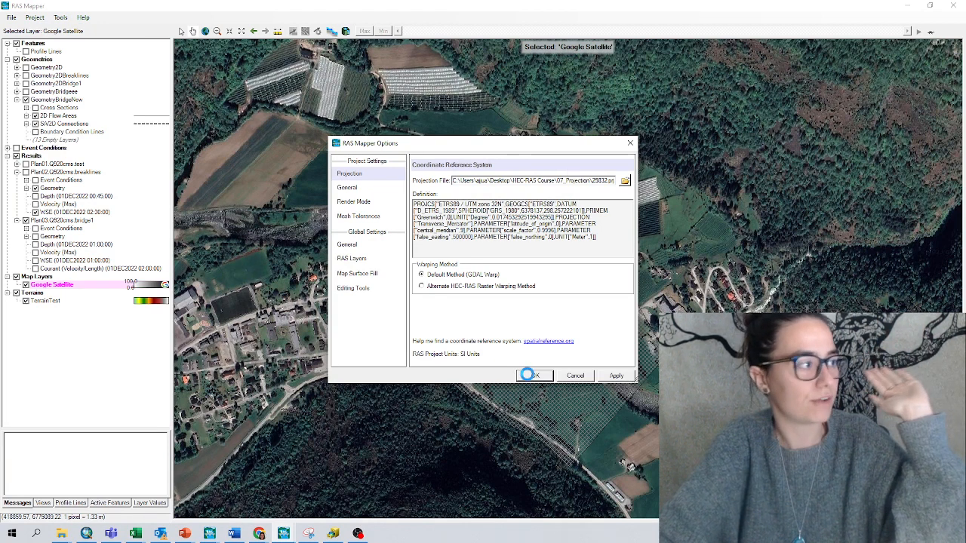
Step: Accept the ETRS89 / UTM zone 32N projection settings in RAS Mapper Options
click(531, 375)
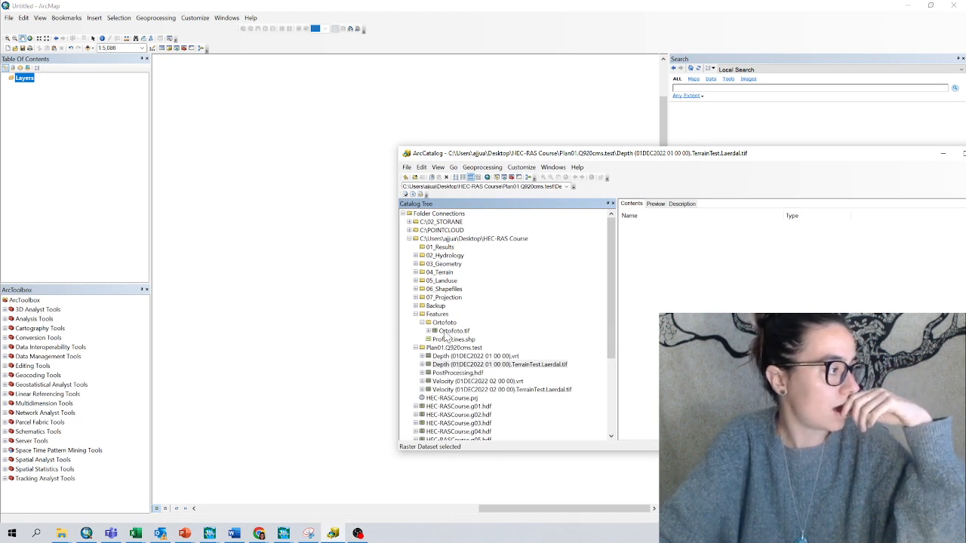
Step: Refresh the Ortofoto folder and add the Laerdal.tif raster to the ArcMap layers
right_click(445, 322)
text(Laerdal)
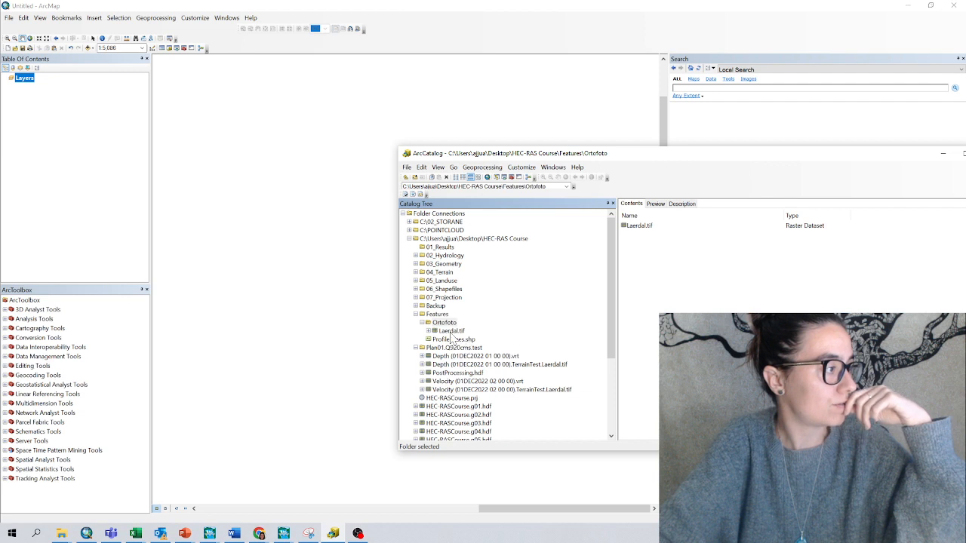
click(450, 330)
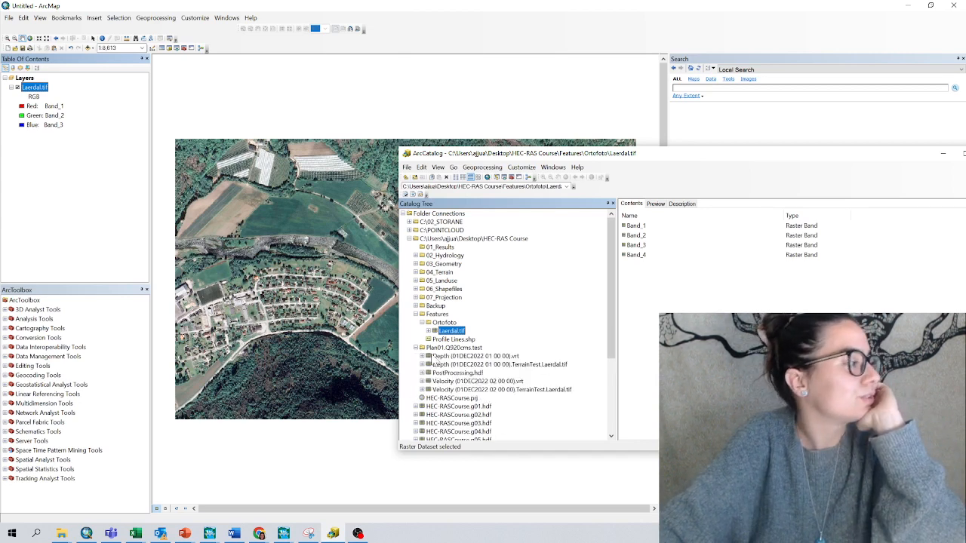
click(457, 373)
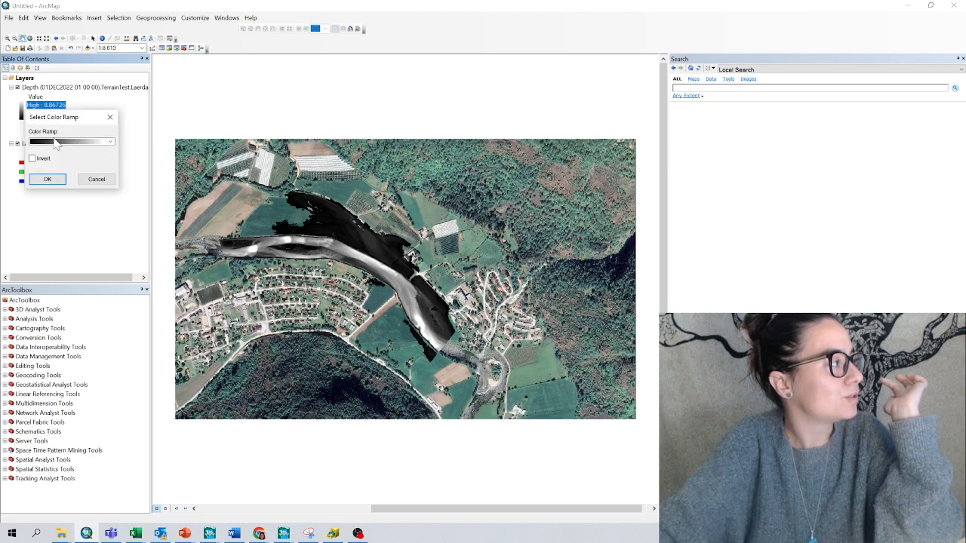
Step: Pick a blue colour ramp for the Depth raster from the Color Ramp dropdown
click(110, 142)
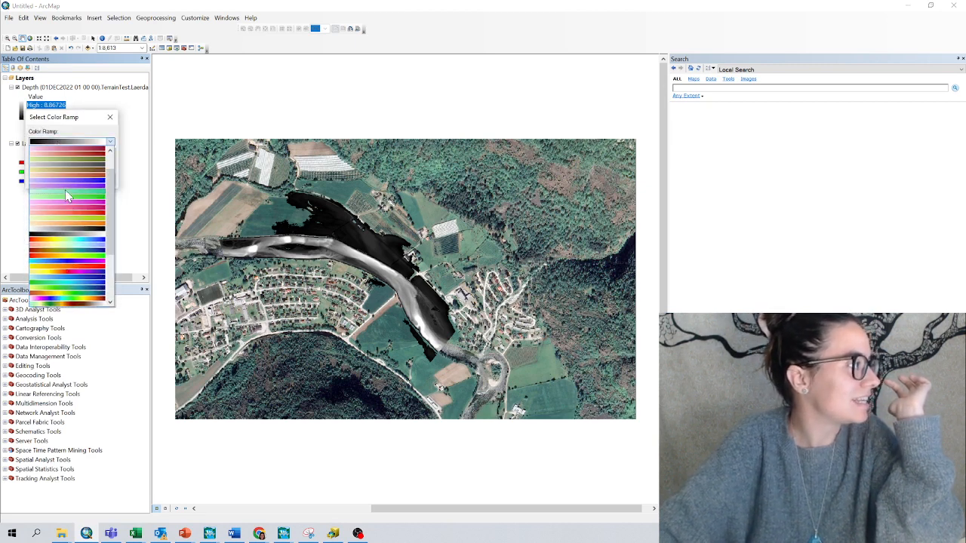
click(67, 196)
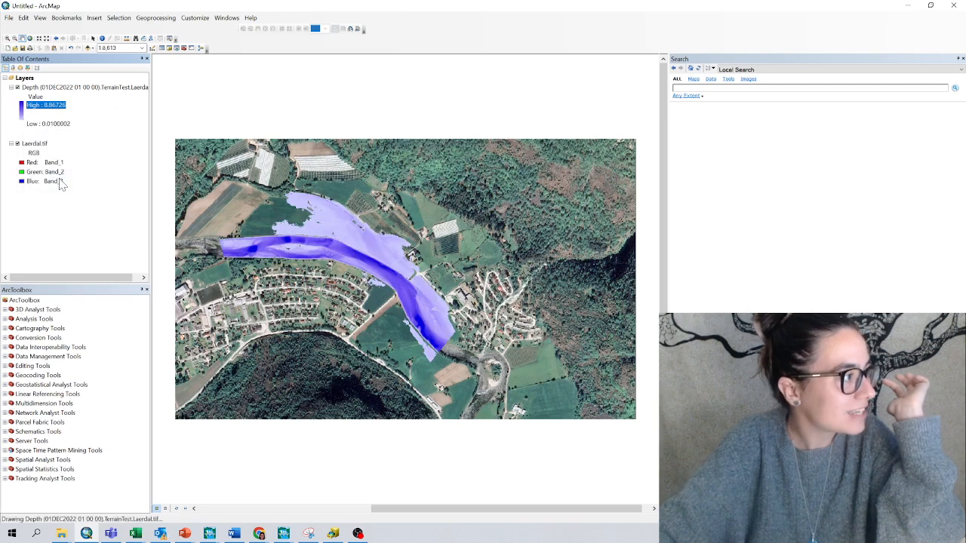